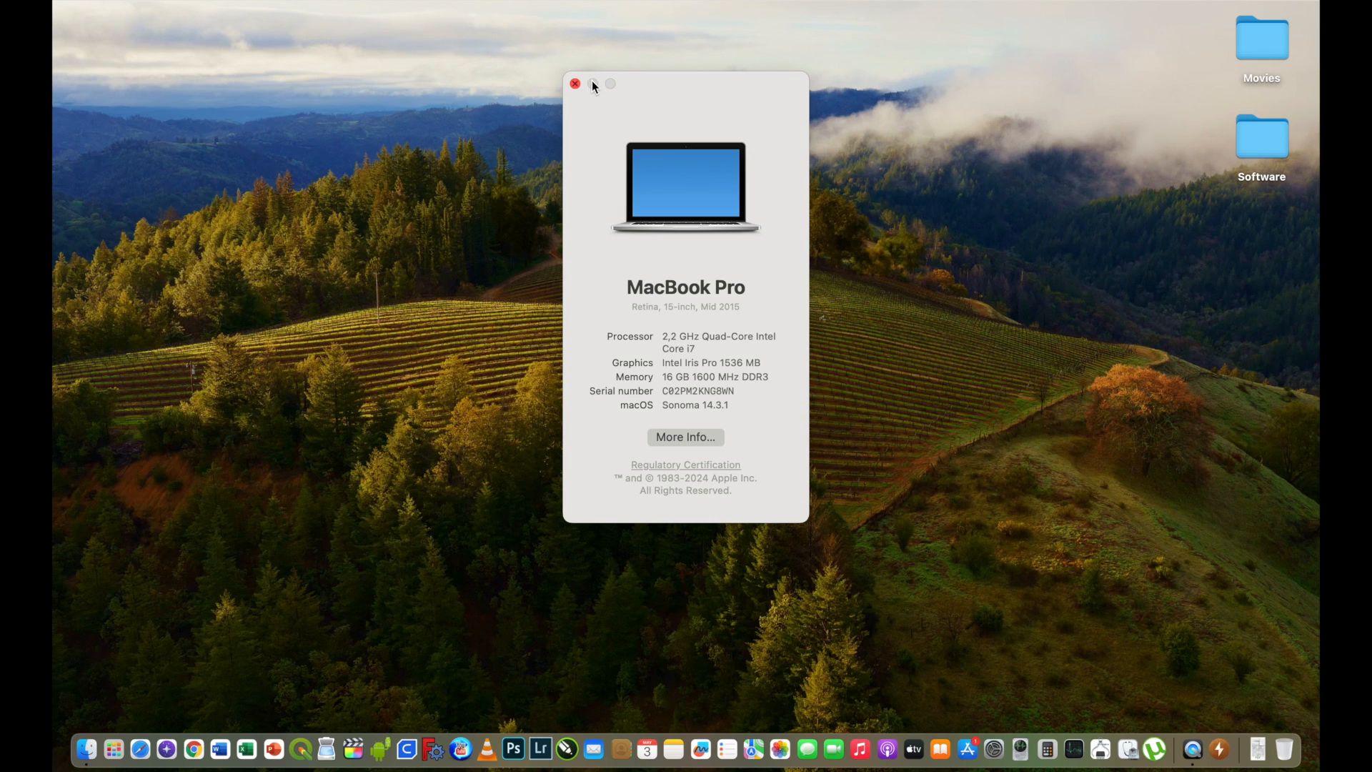
Close the About This Mac window showing macOS 14.3.1 on the mid-2015 MacBook Pro
click(577, 86)
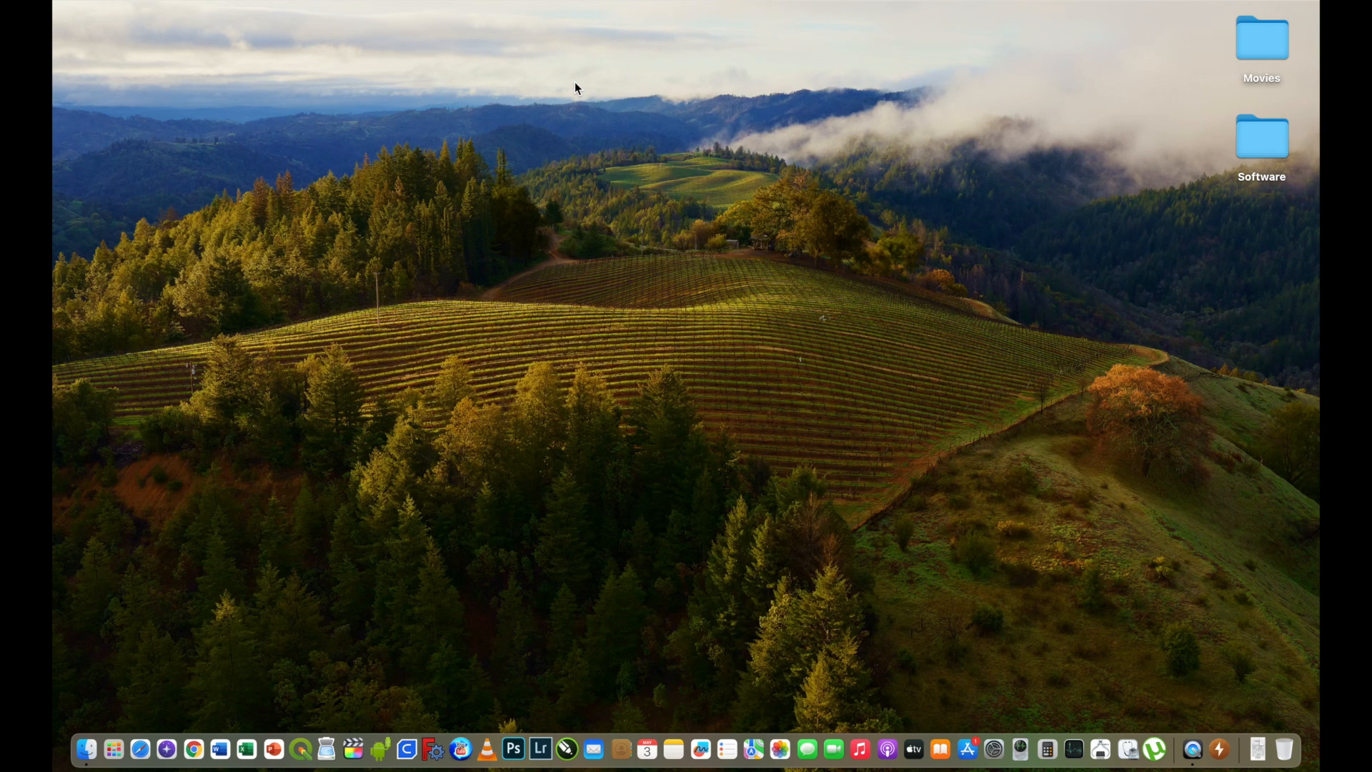
mouse_move(698, 184)
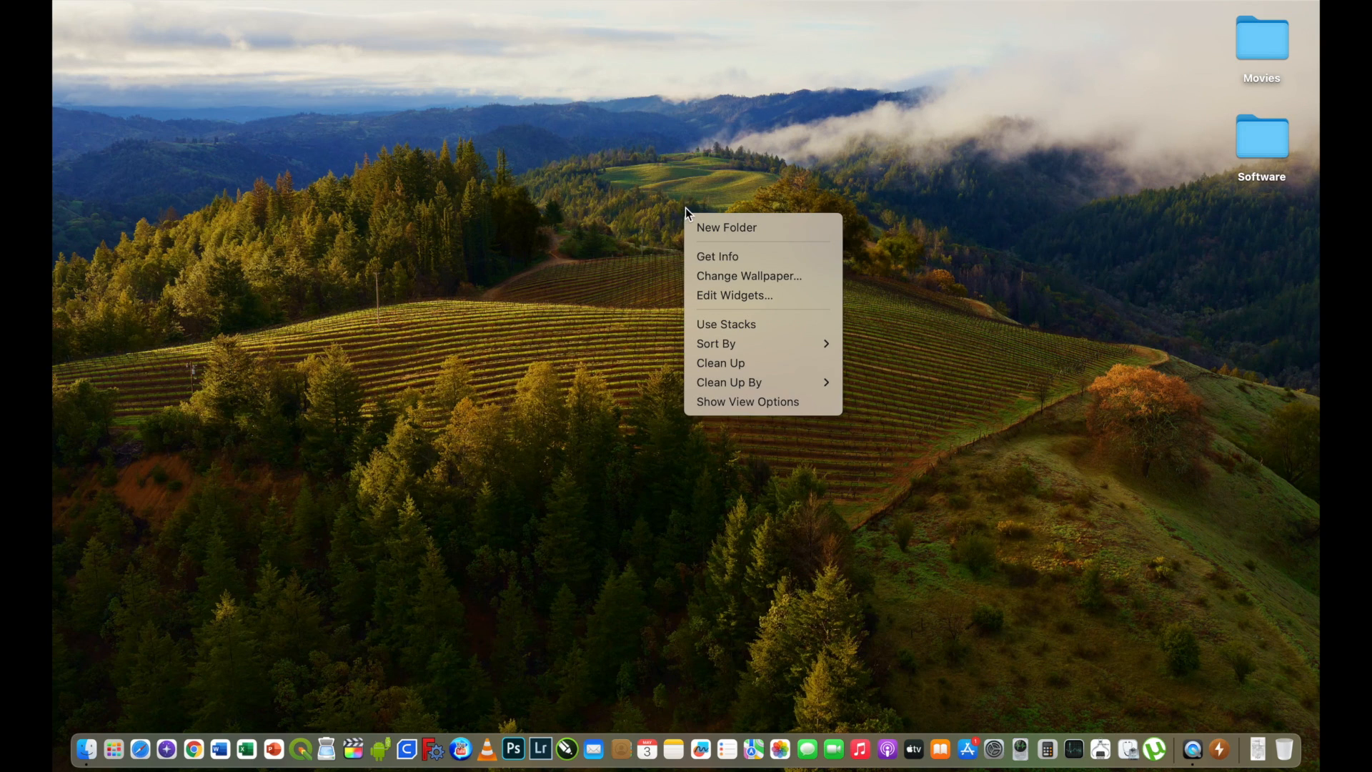
Choose Edit Widgets from the desktop context menu and scroll the widget gallery suggestions
click(734, 295)
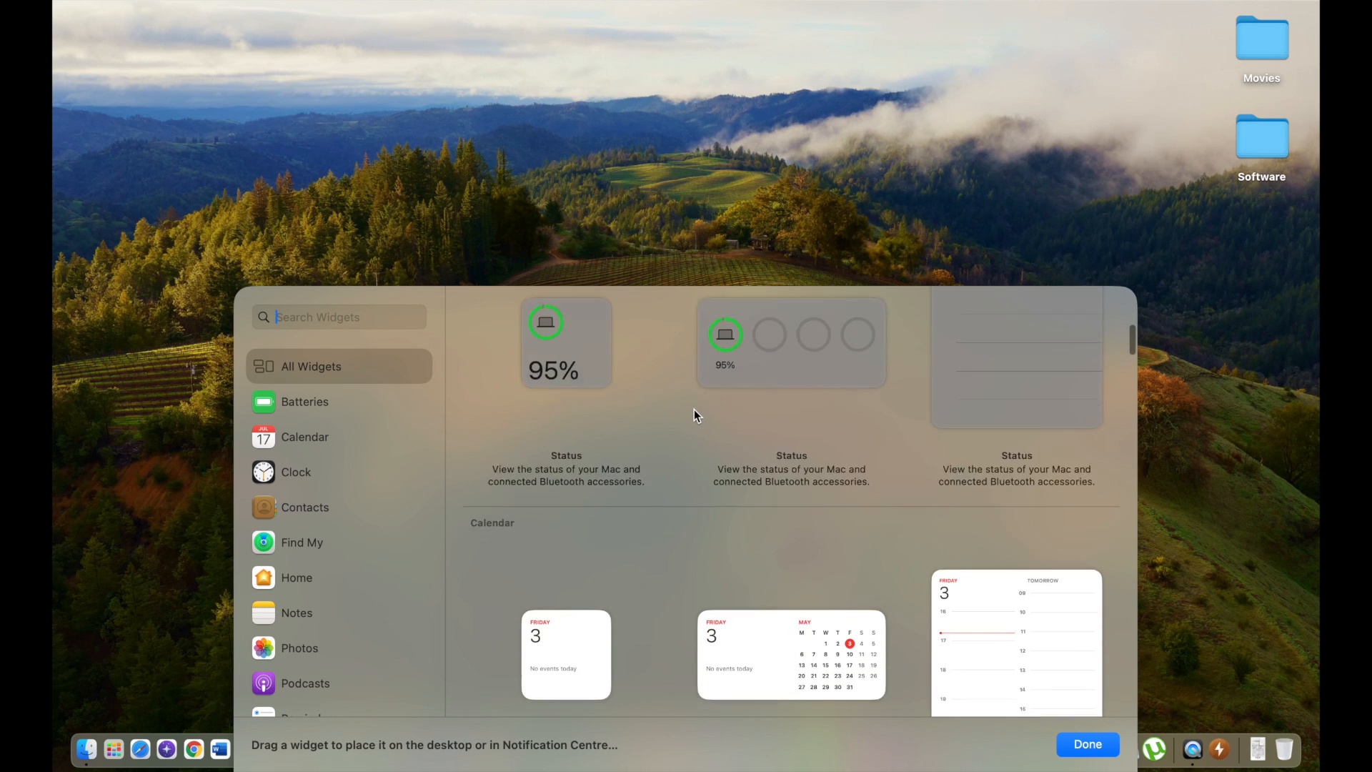
scroll(down, 3)
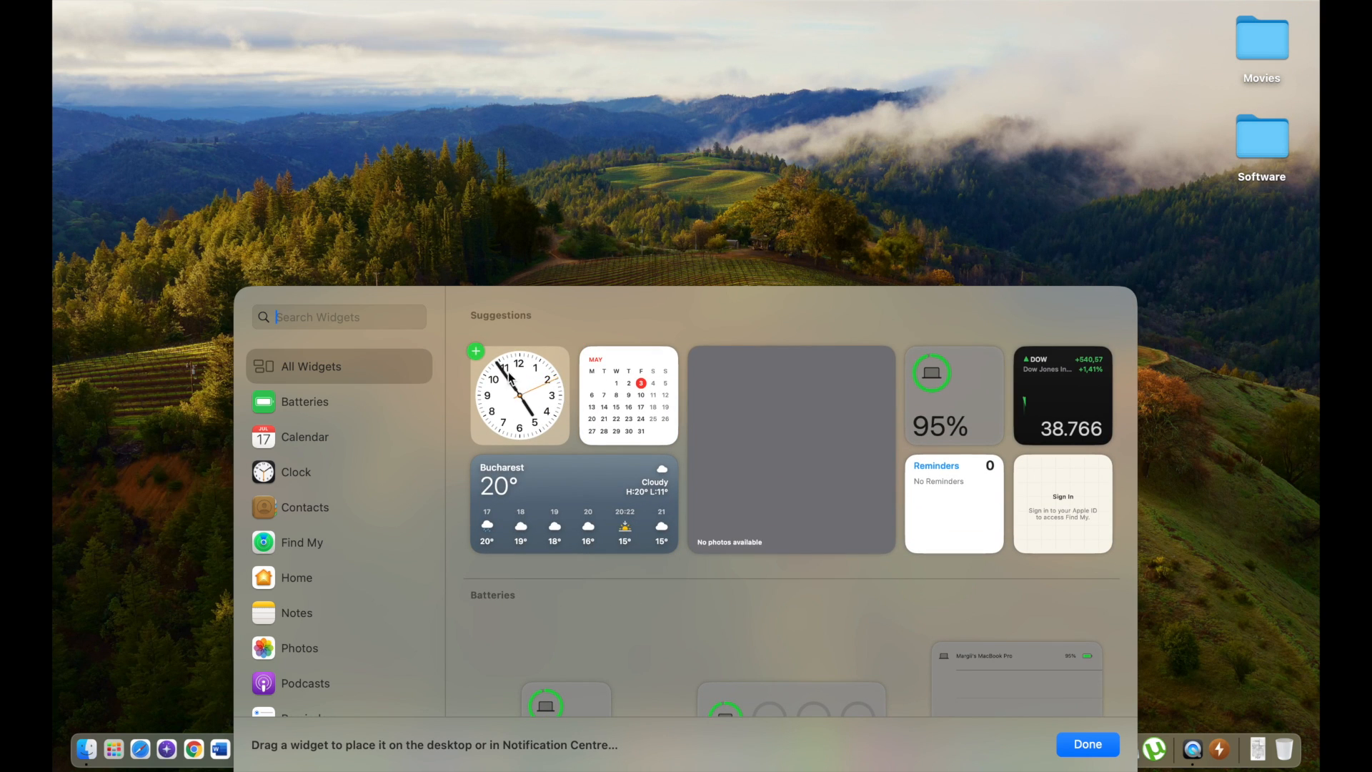
Drag the analog clock widget from Suggestions to the desktop's top-left corner
drag(519, 396, 235, 90)
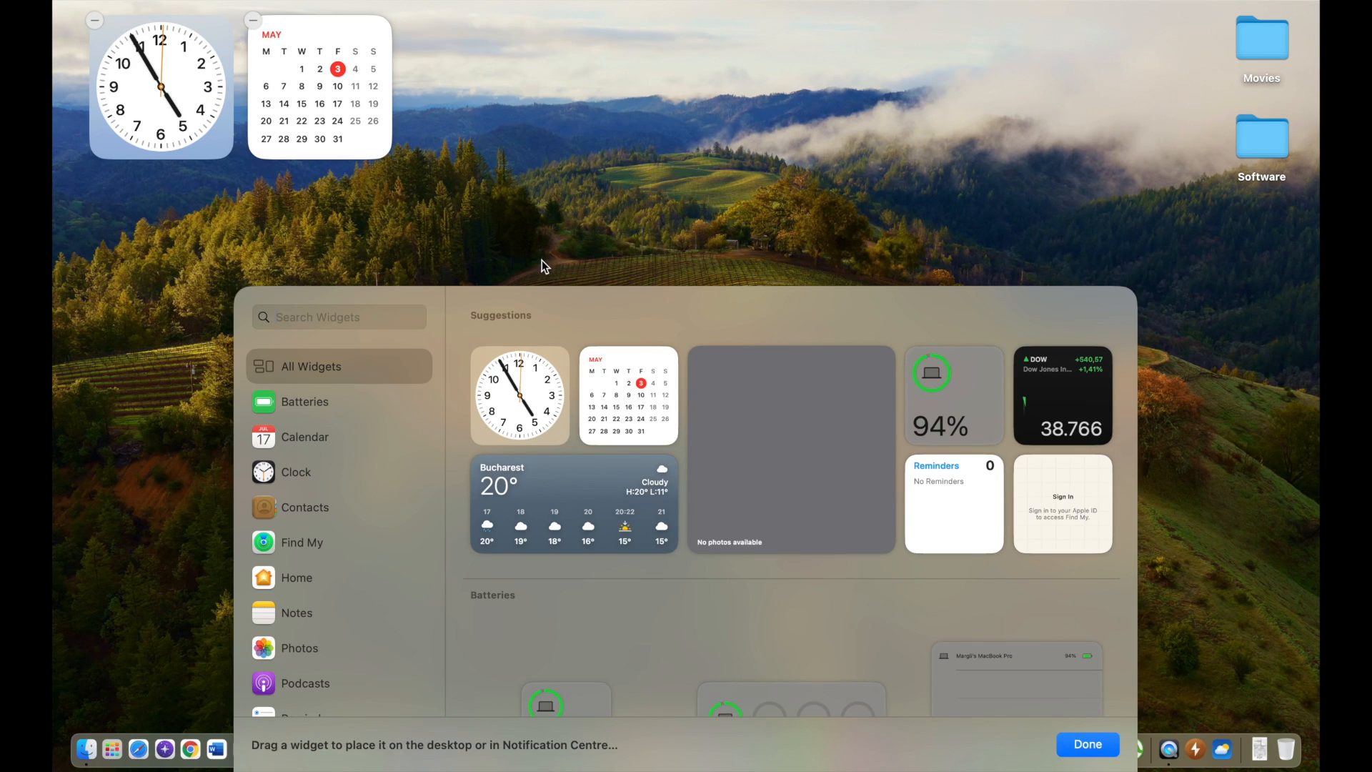
click(1088, 743)
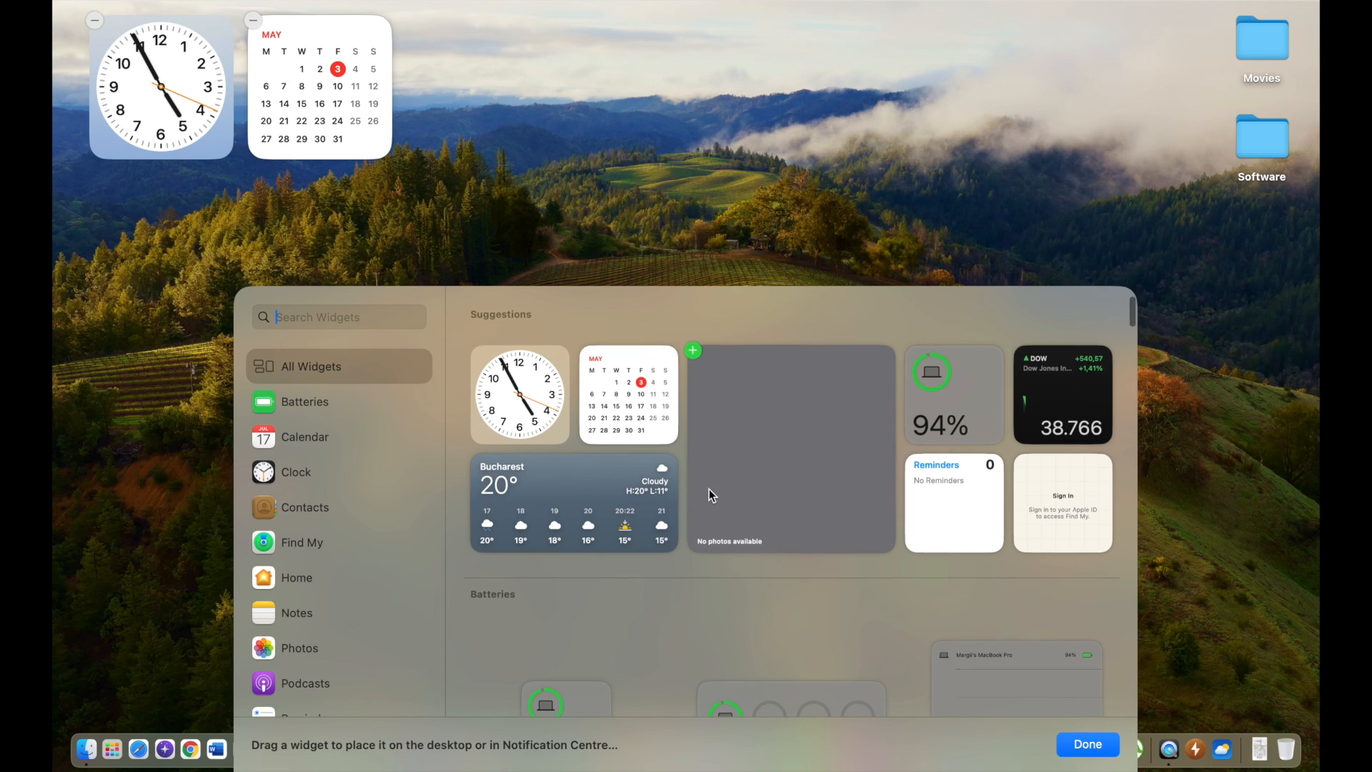
scroll(down, 3)
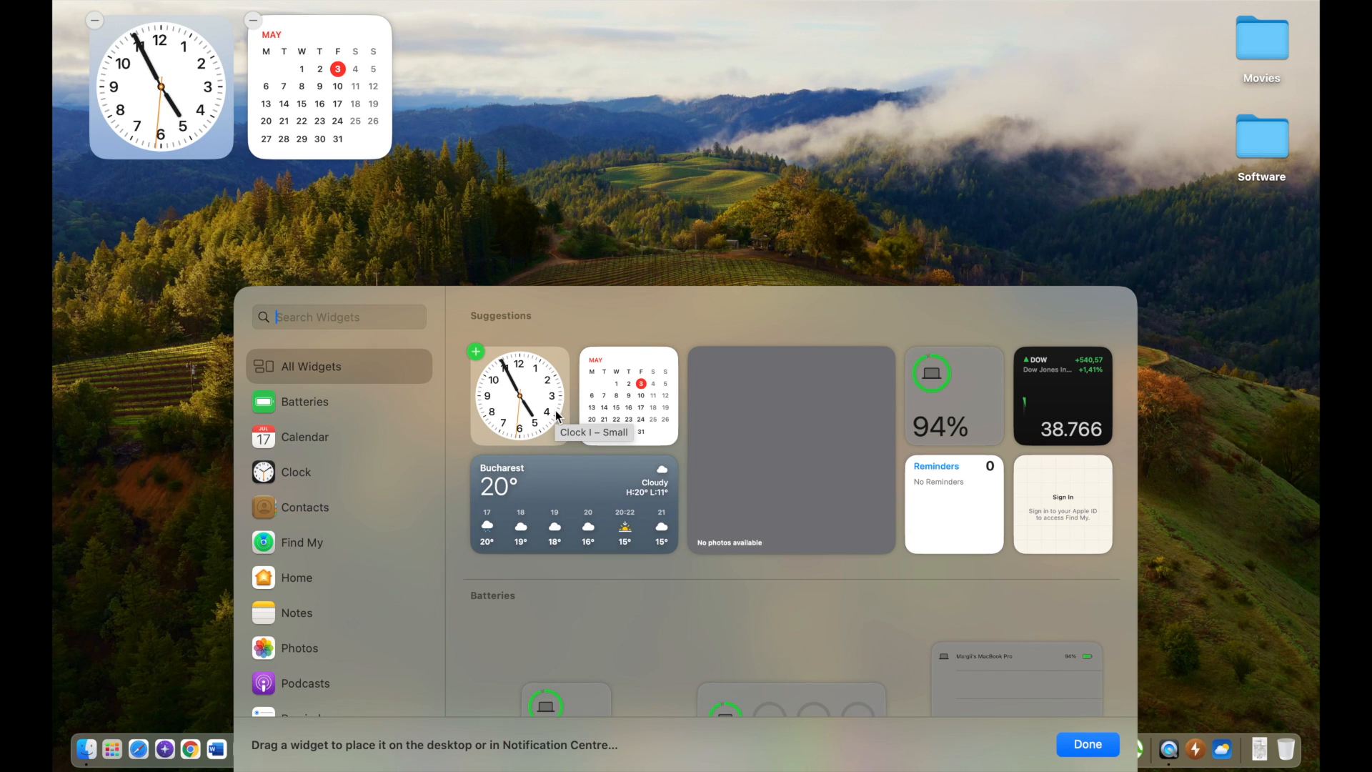
scroll(down, 3)
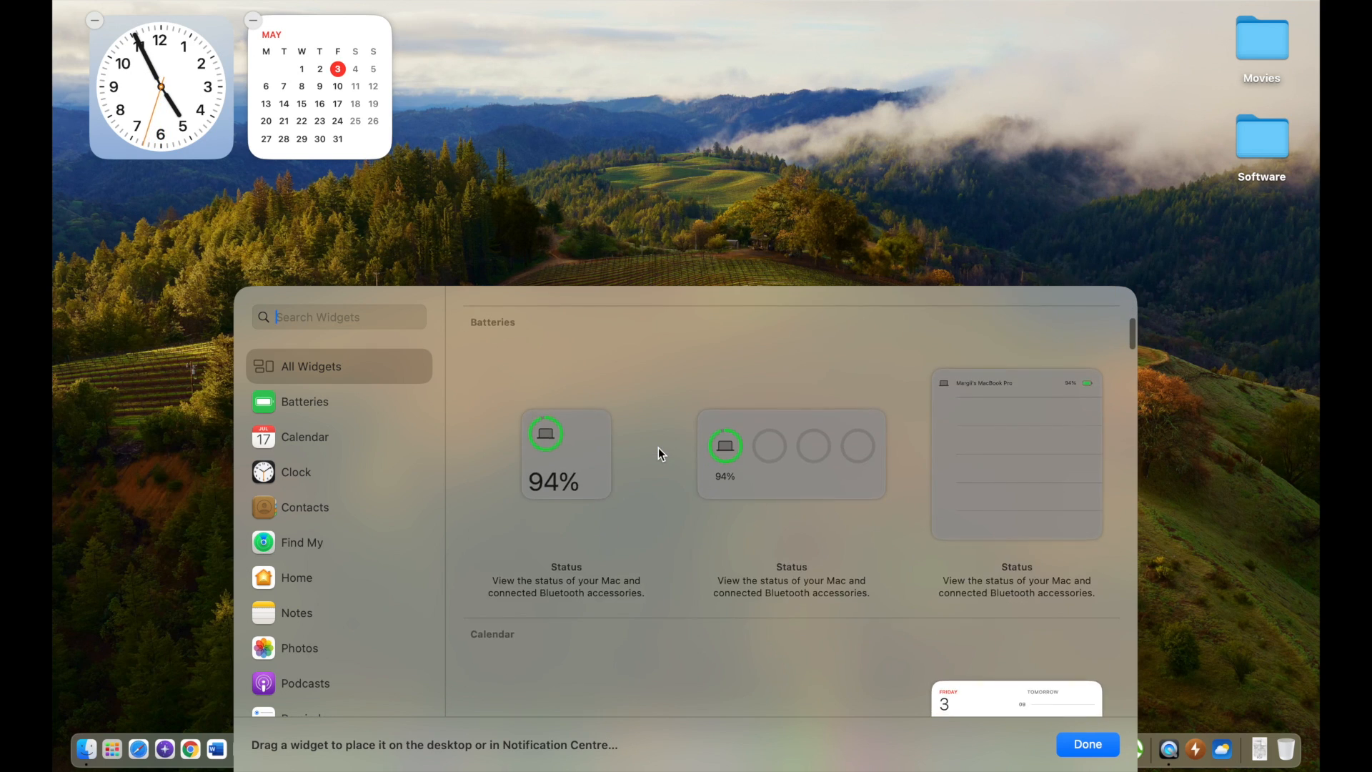
scroll(down, 3)
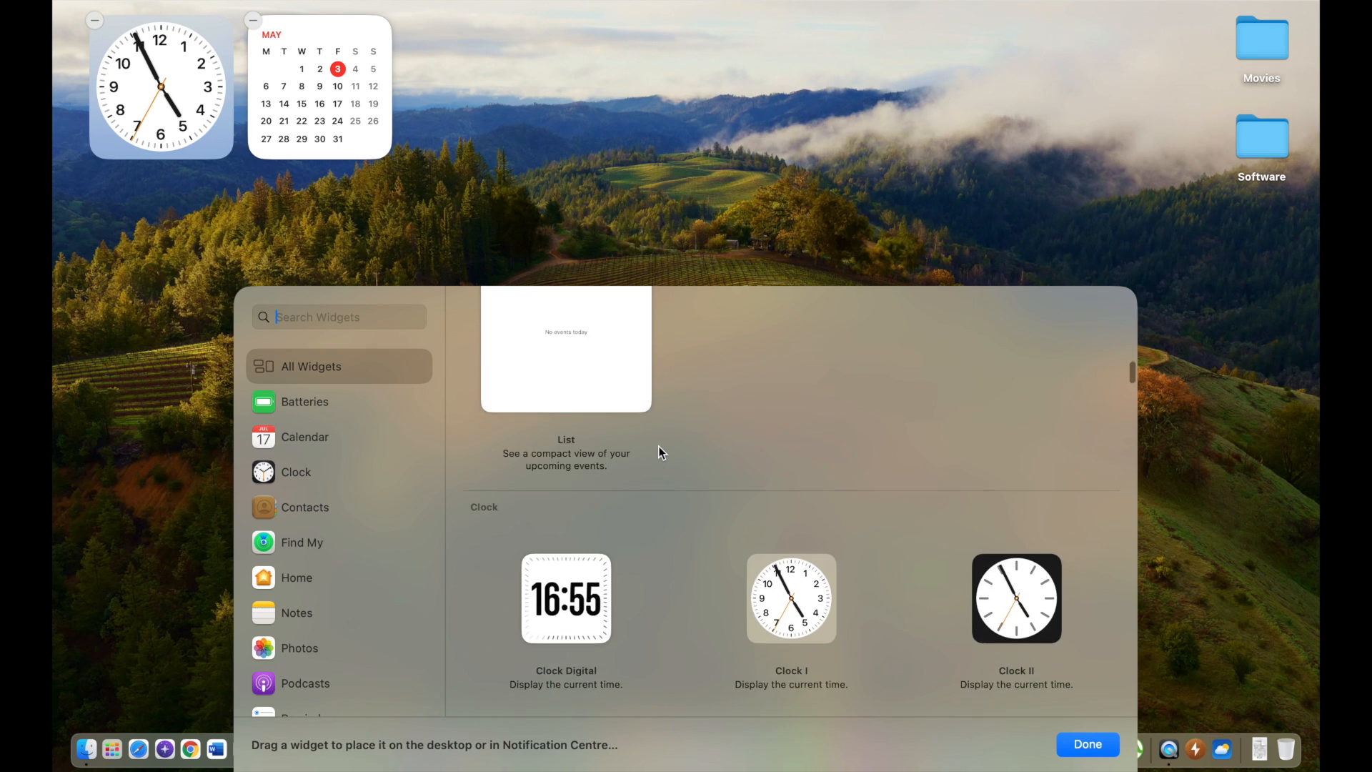
click(310, 366)
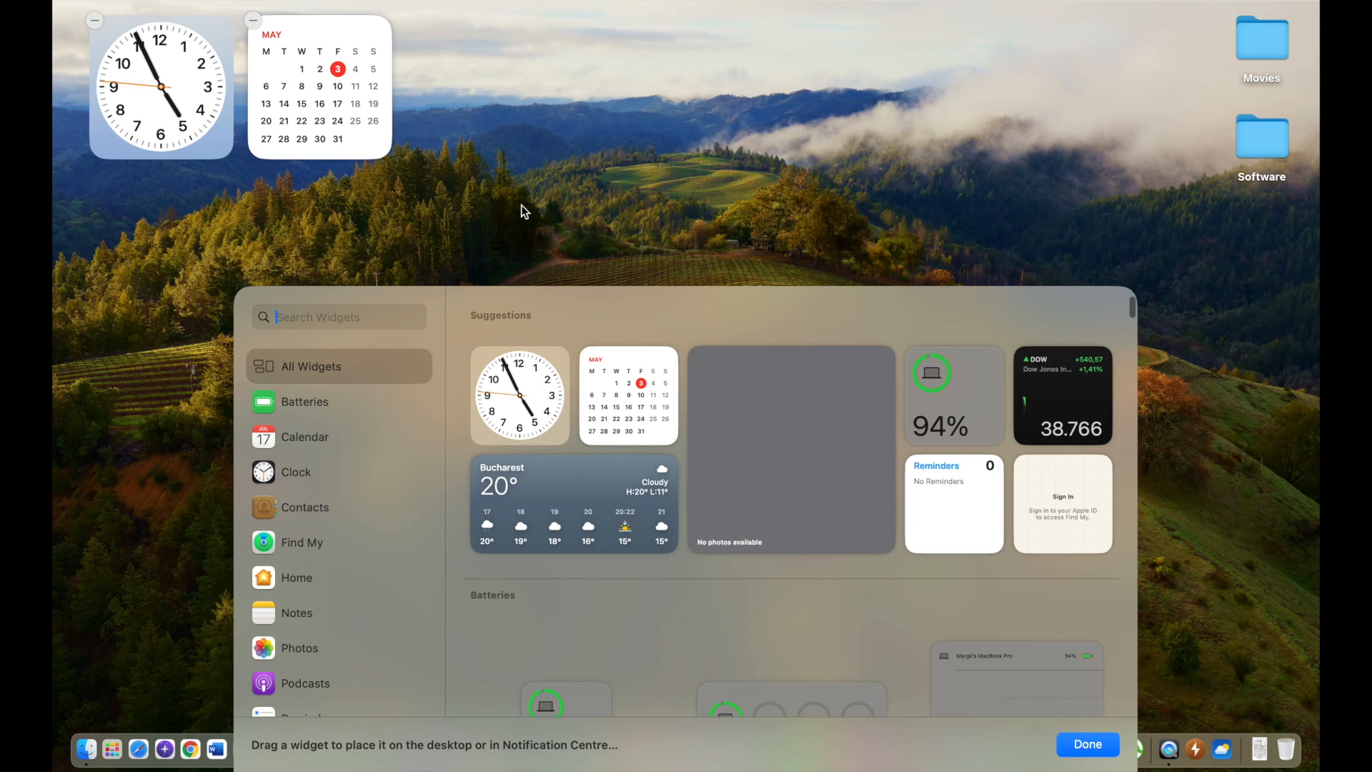
Confirm Done in the widget gallery so the clock and calendar stay on the desktop
click(1088, 744)
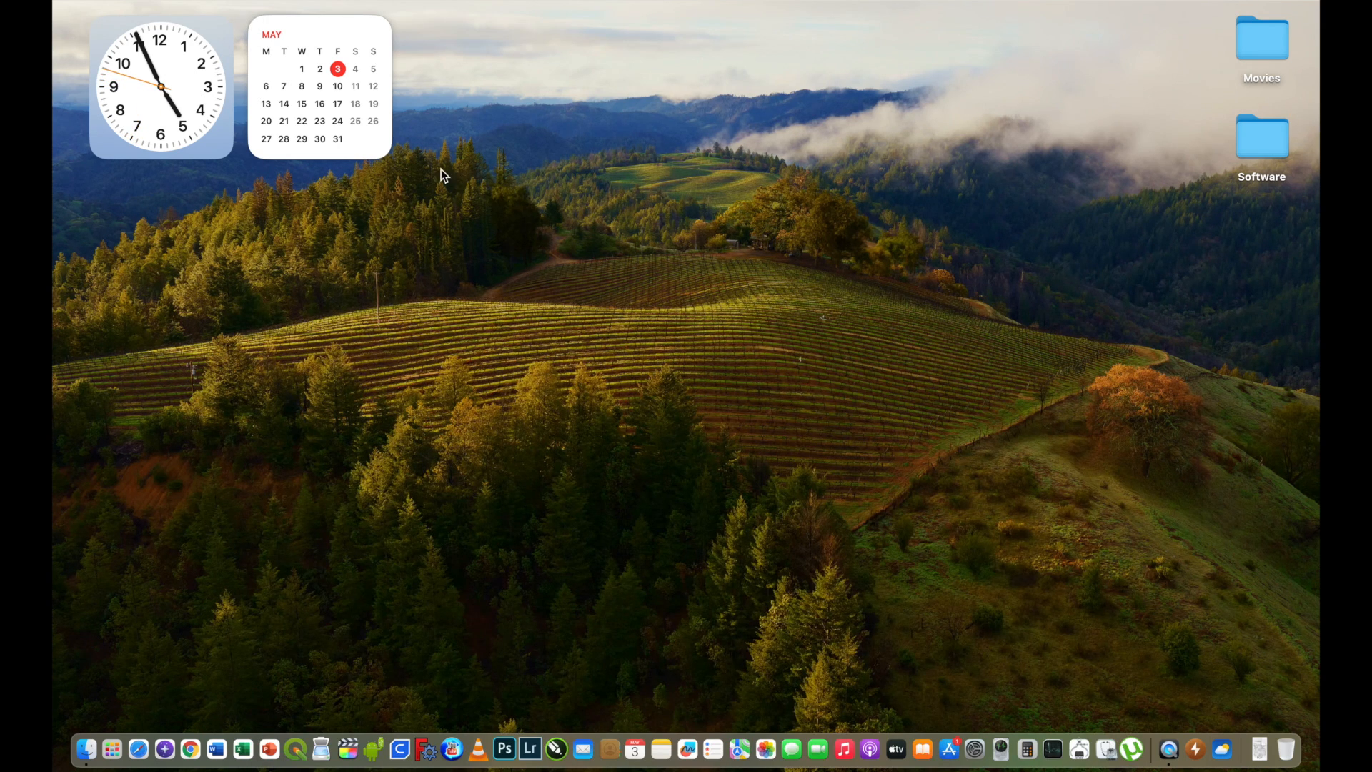
mouse_move(541, 249)
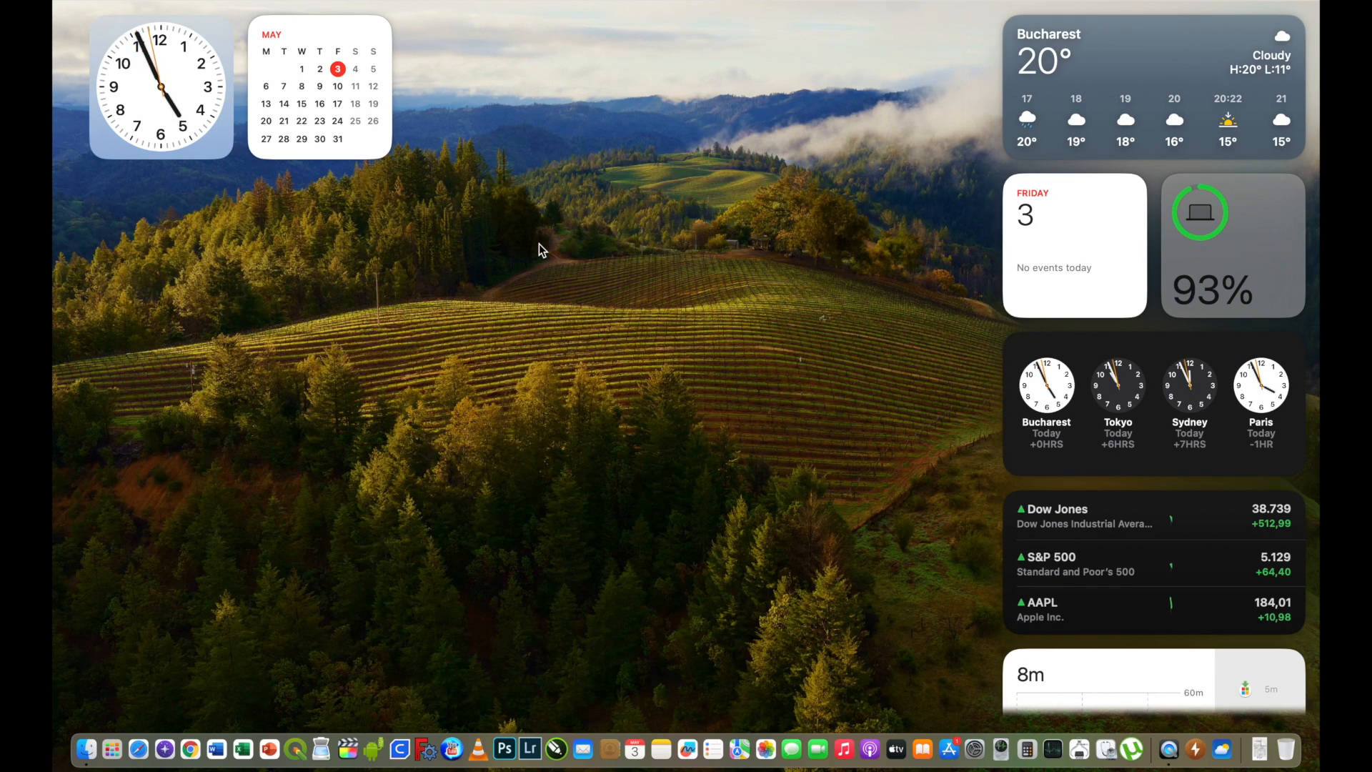
mouse_move(529, 224)
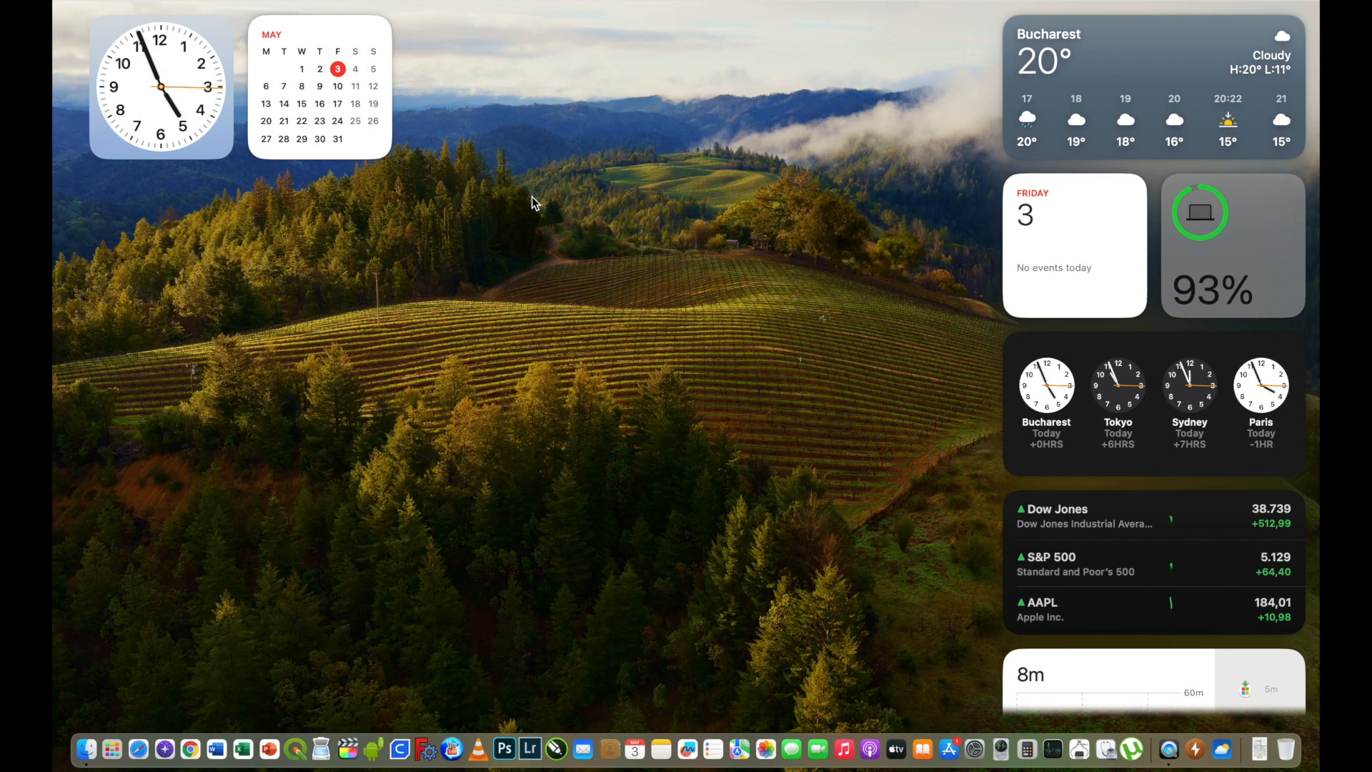
mouse_move(1163, 524)
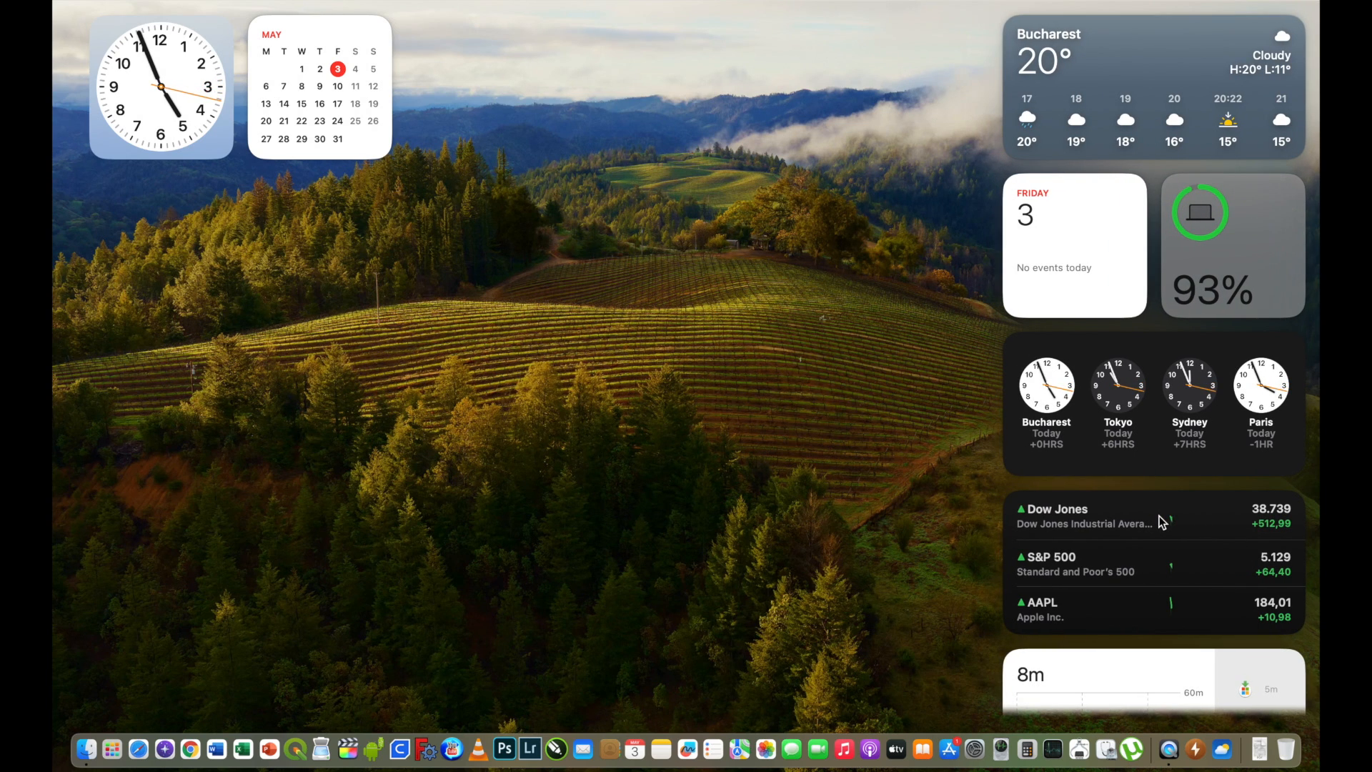
scroll(down, 3)
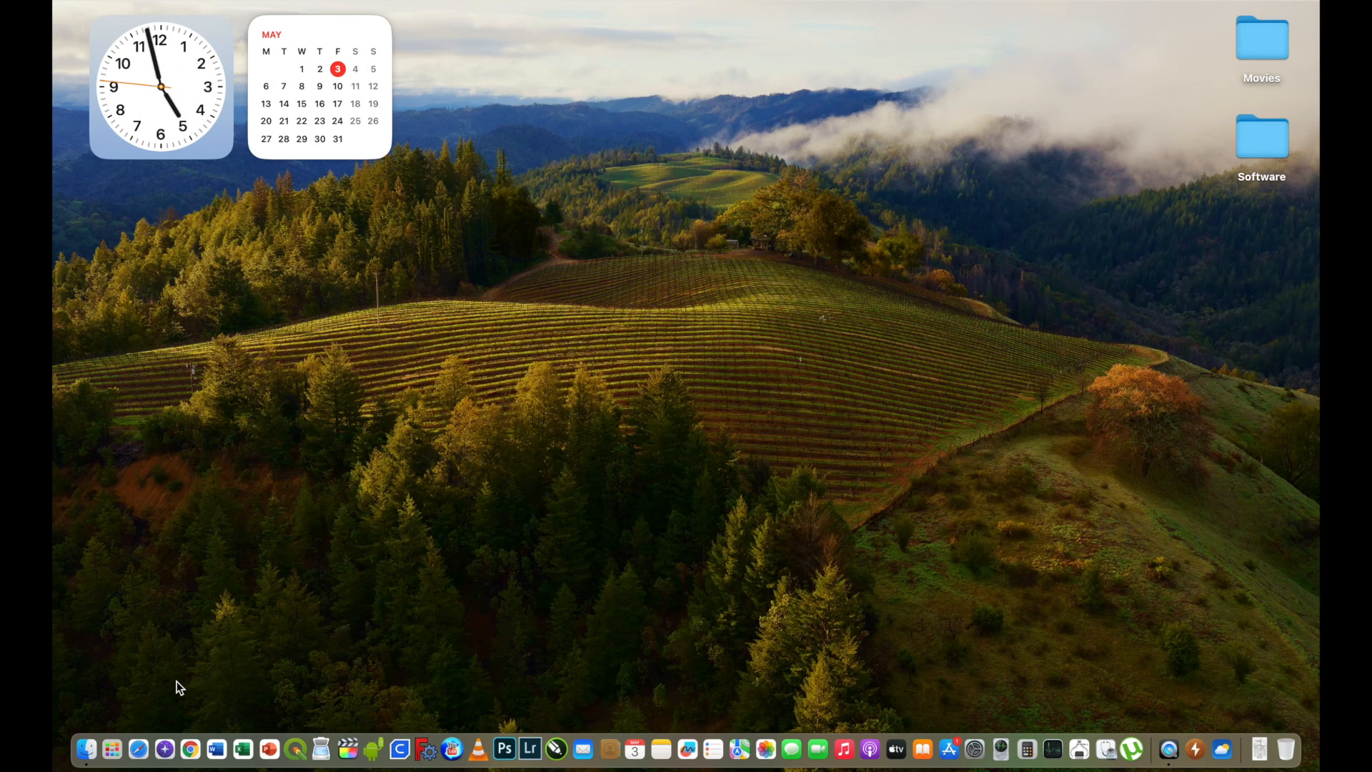
mouse_move(135, 760)
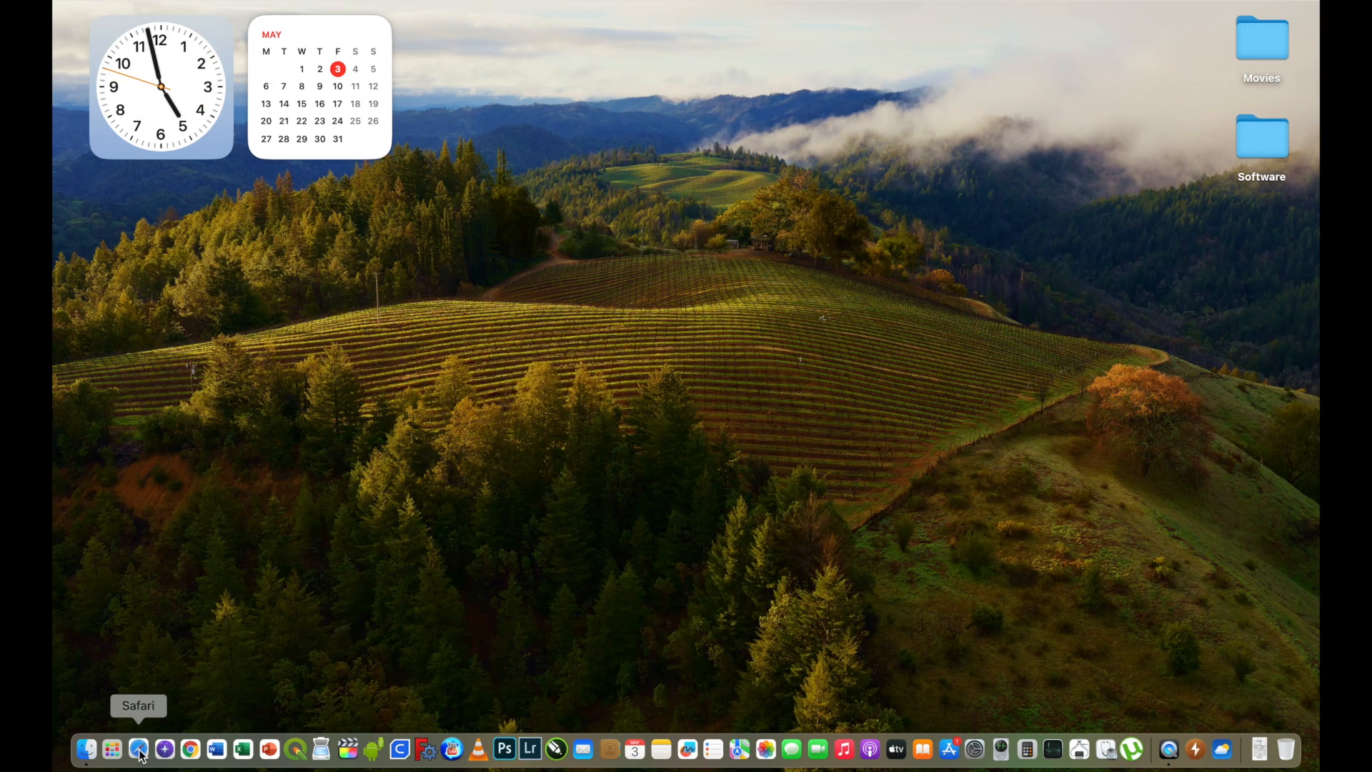
click(136, 745)
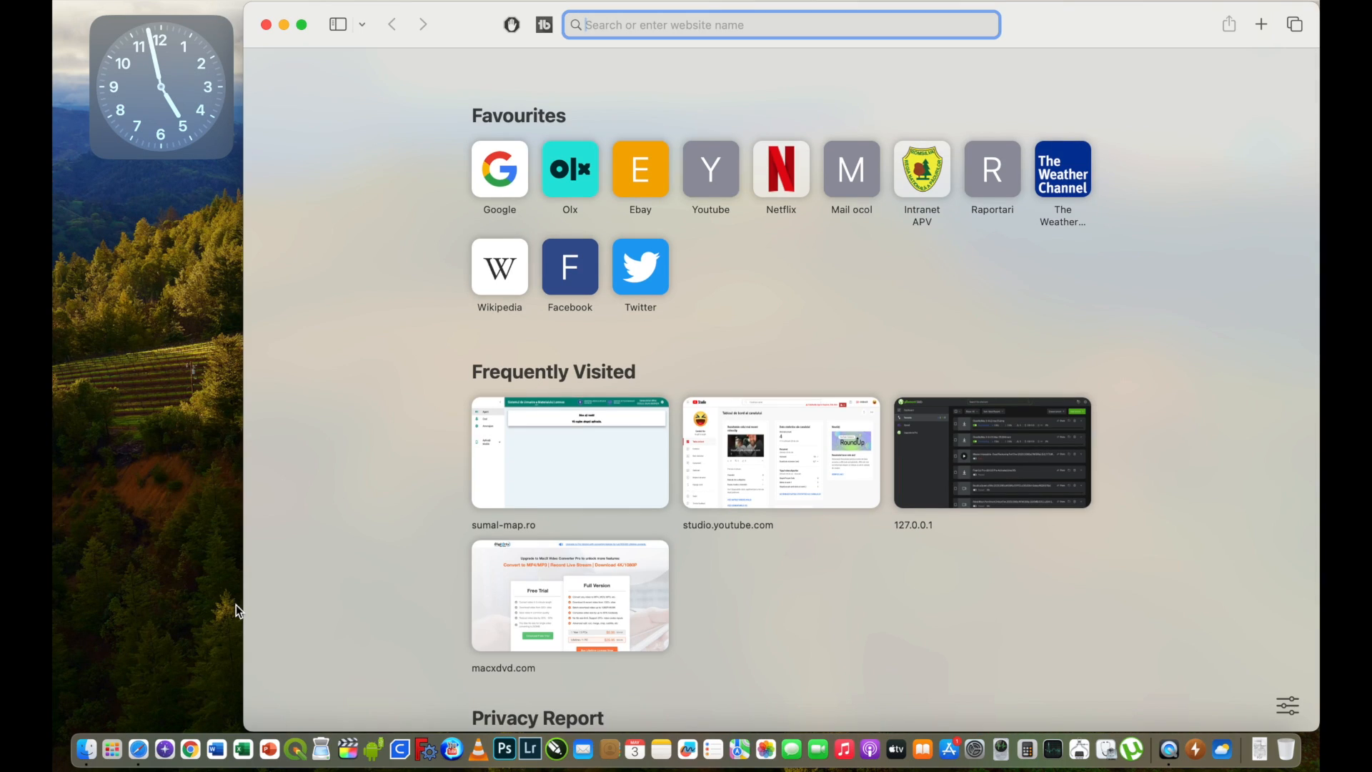
mouse_move(253, 650)
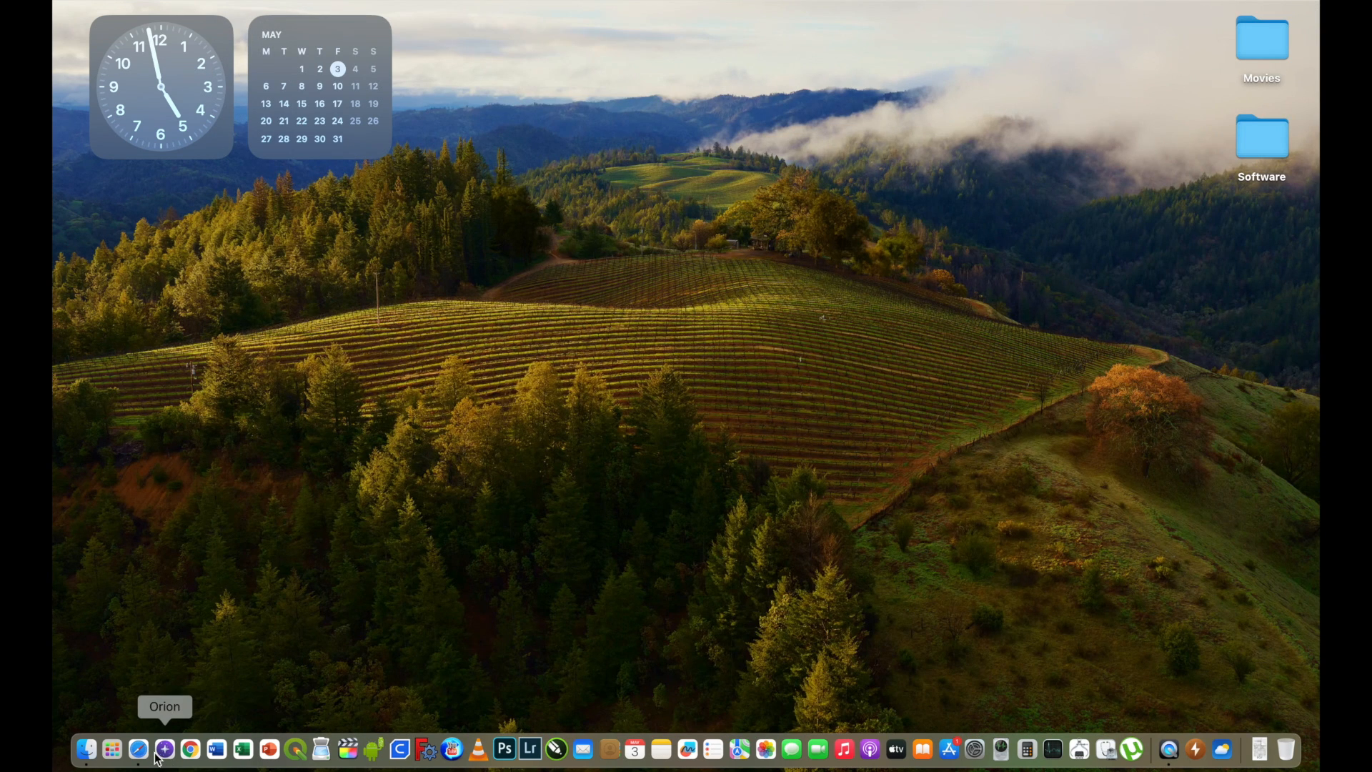
mouse_move(216, 749)
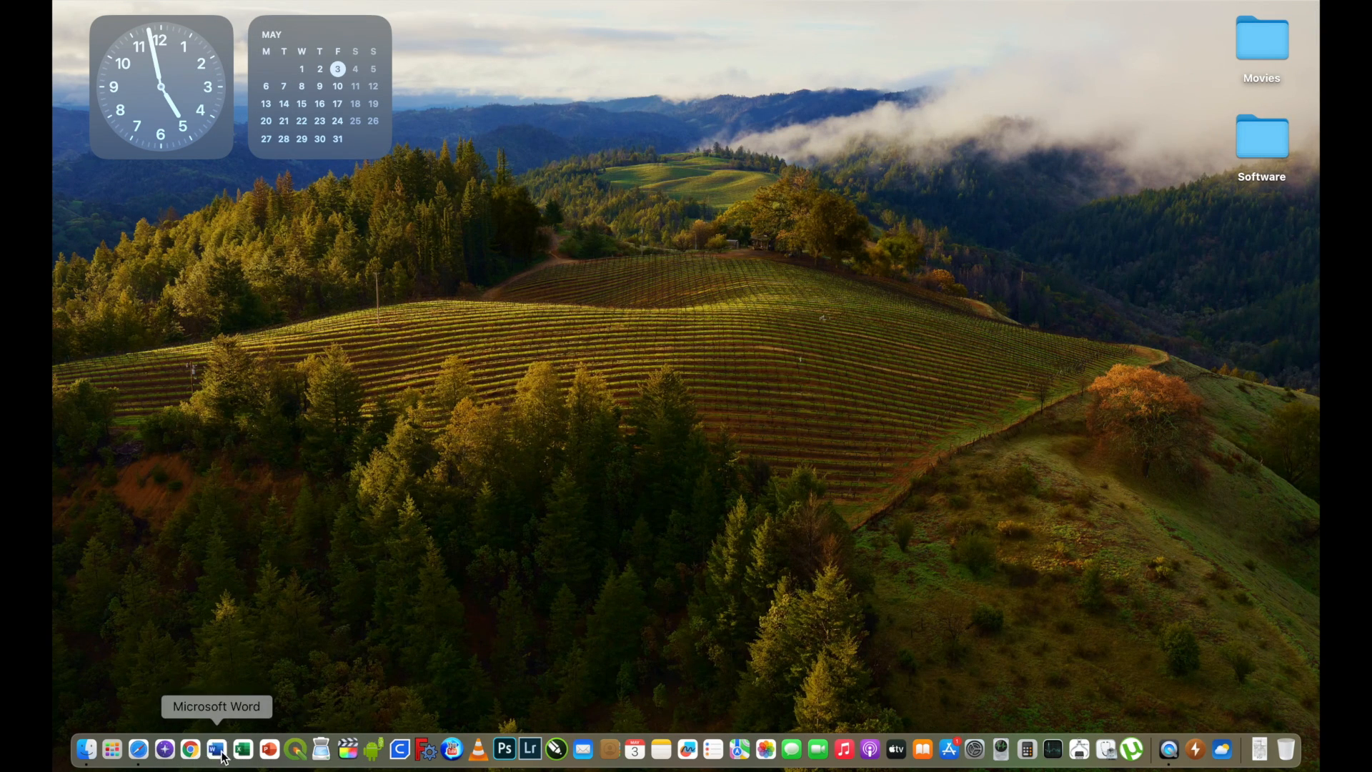
mouse_move(167, 666)
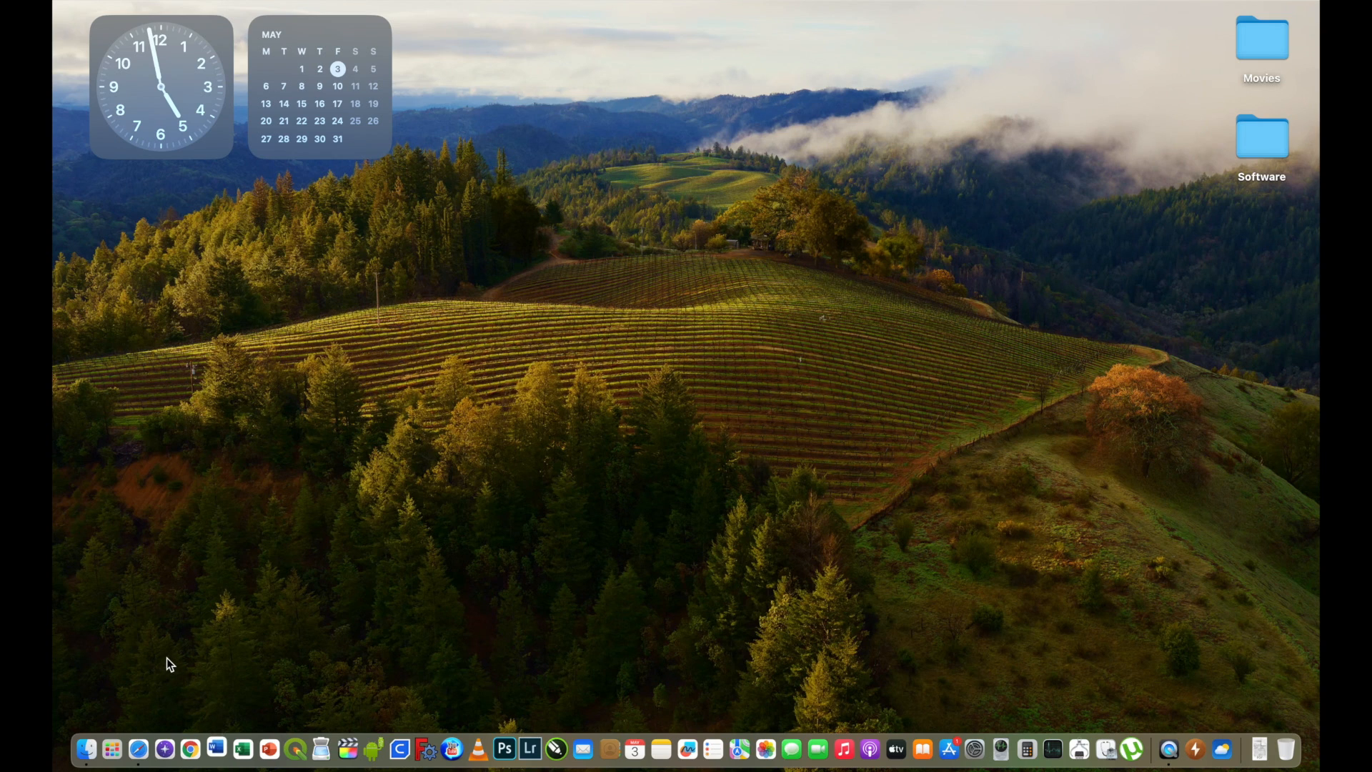
Return focus to the desktop and launch Microsoft Excel from the Dock
click(212, 746)
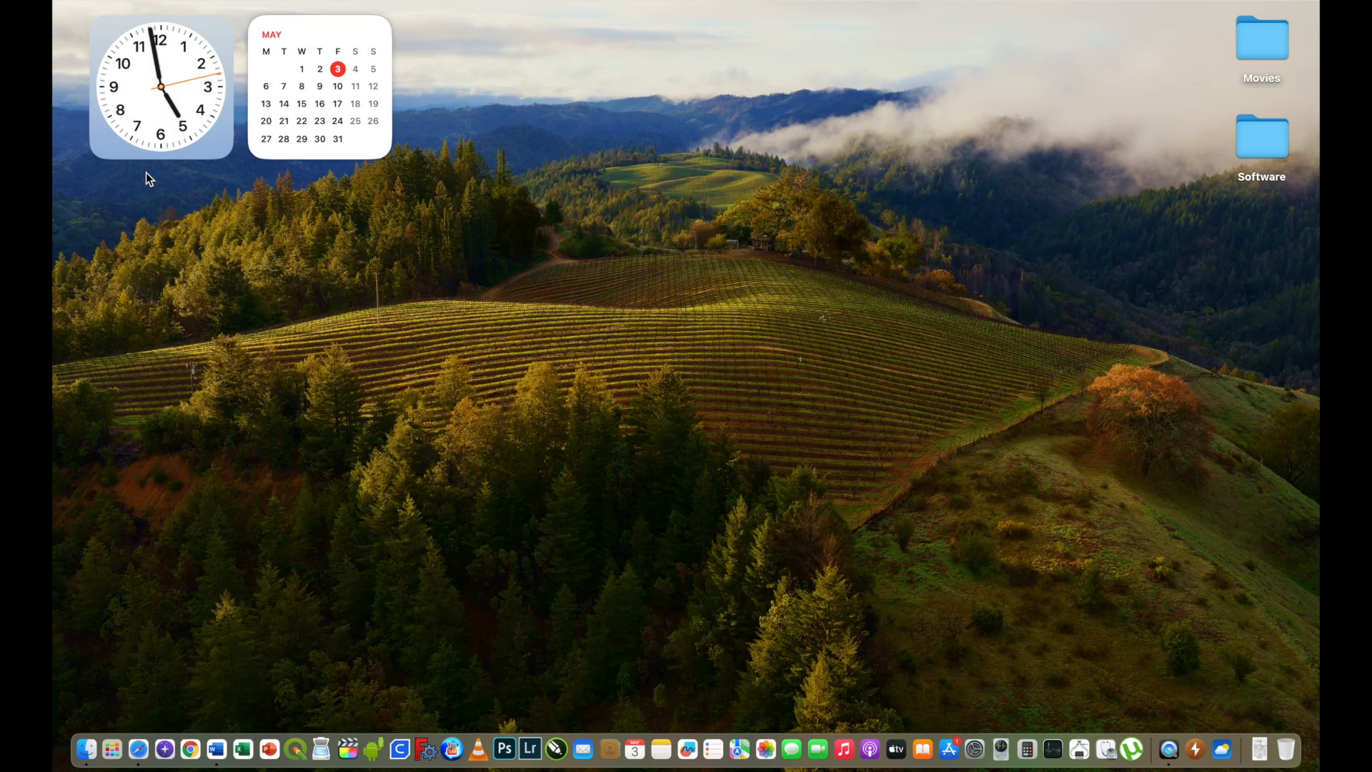
mouse_move(242, 747)
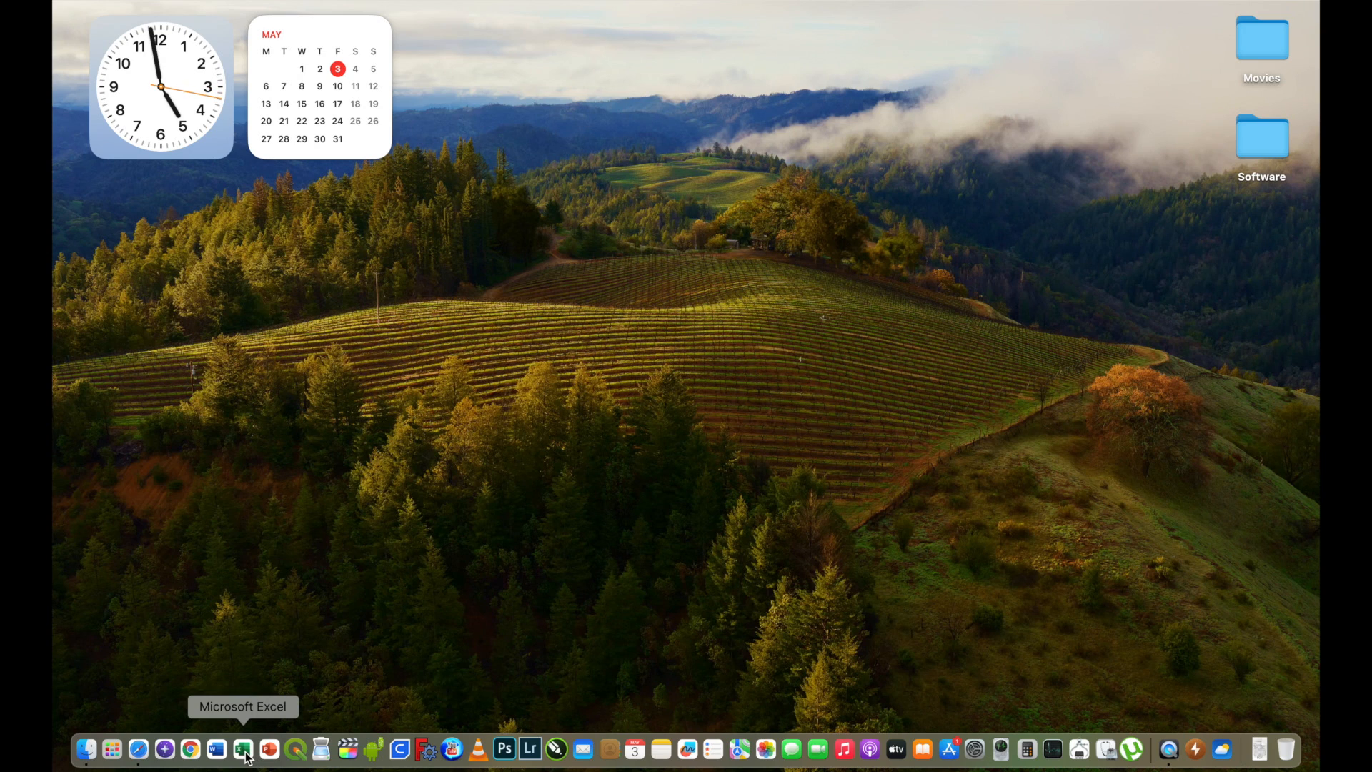
click(245, 747)
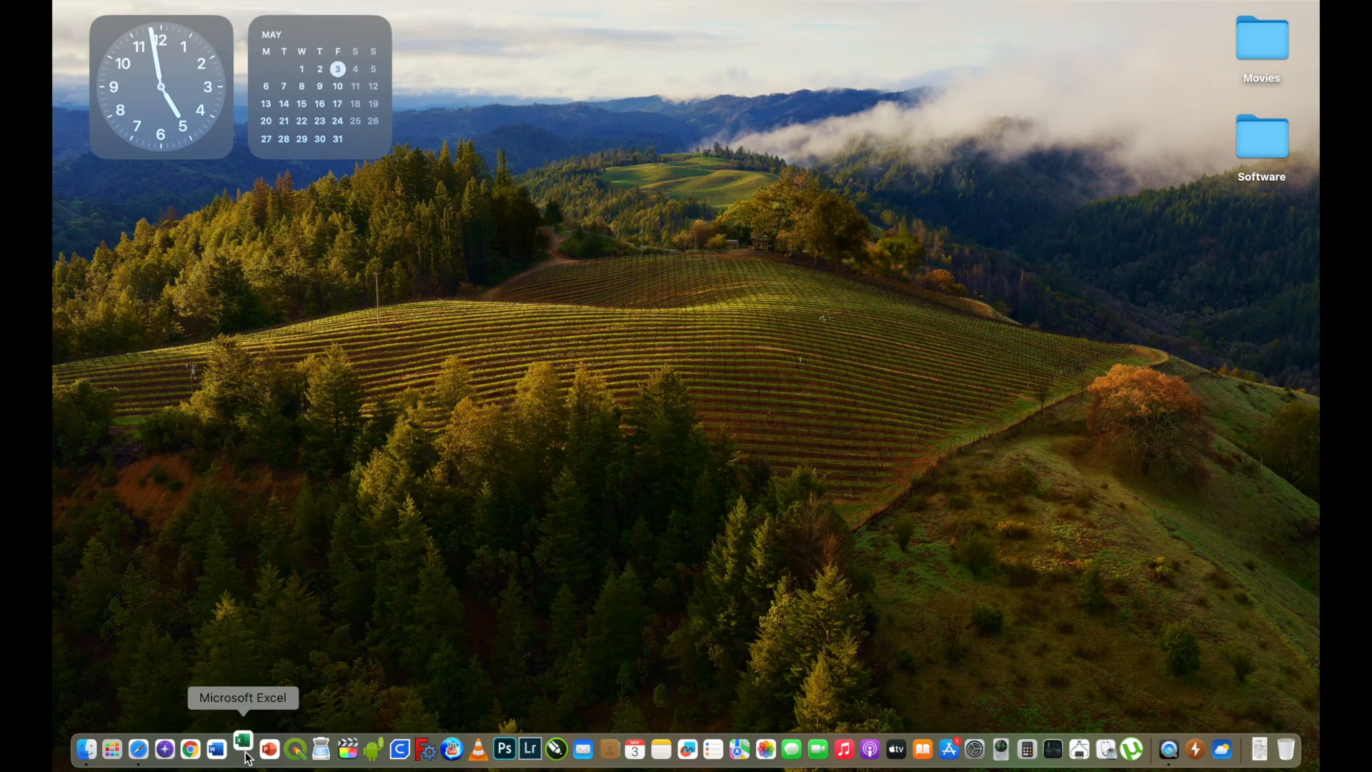
click(242, 757)
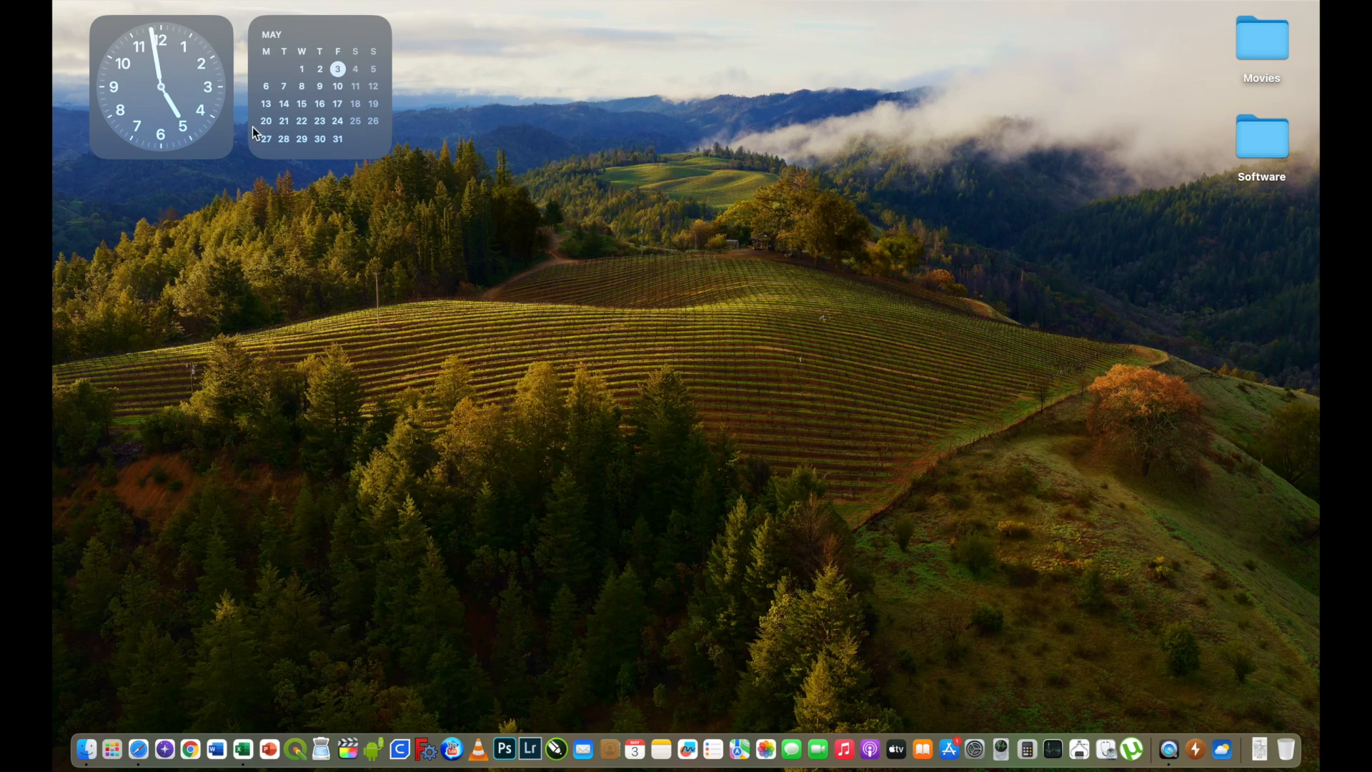
mouse_move(188, 756)
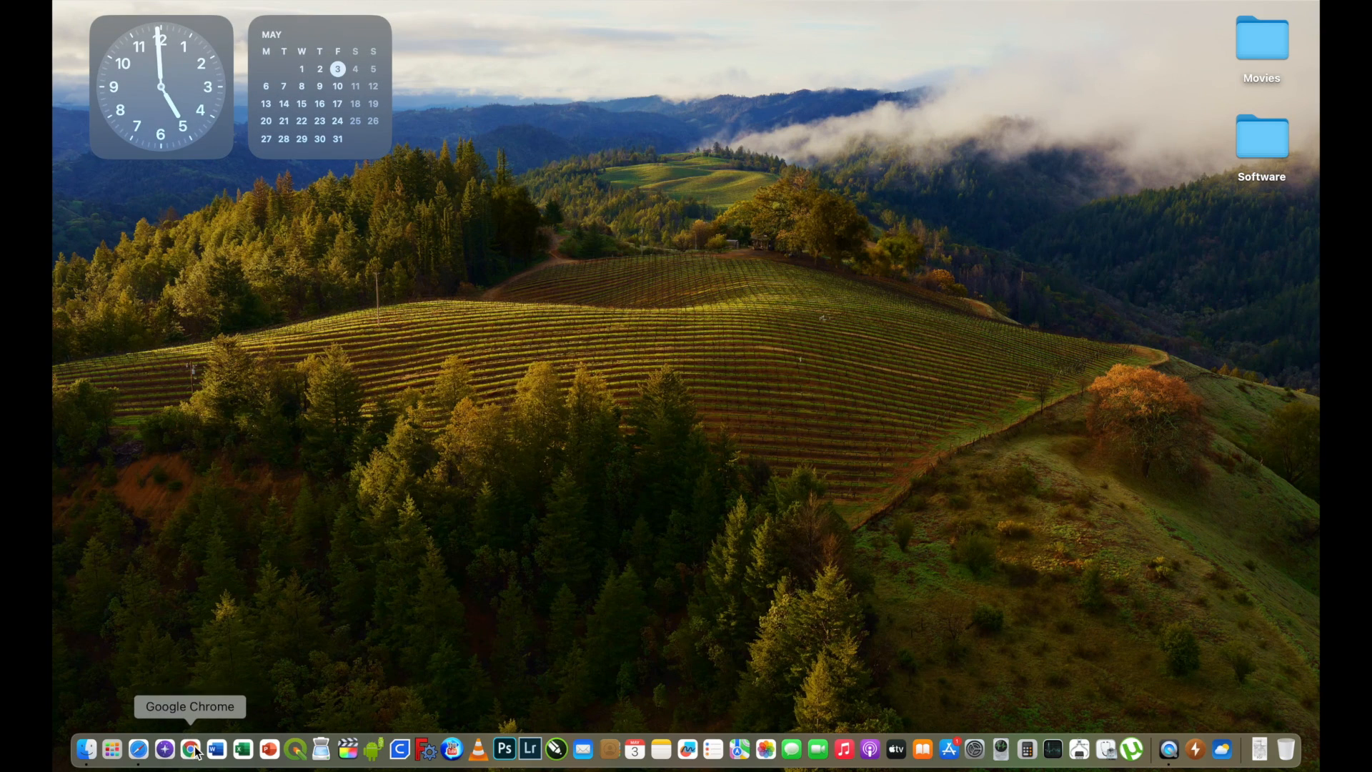
click(188, 751)
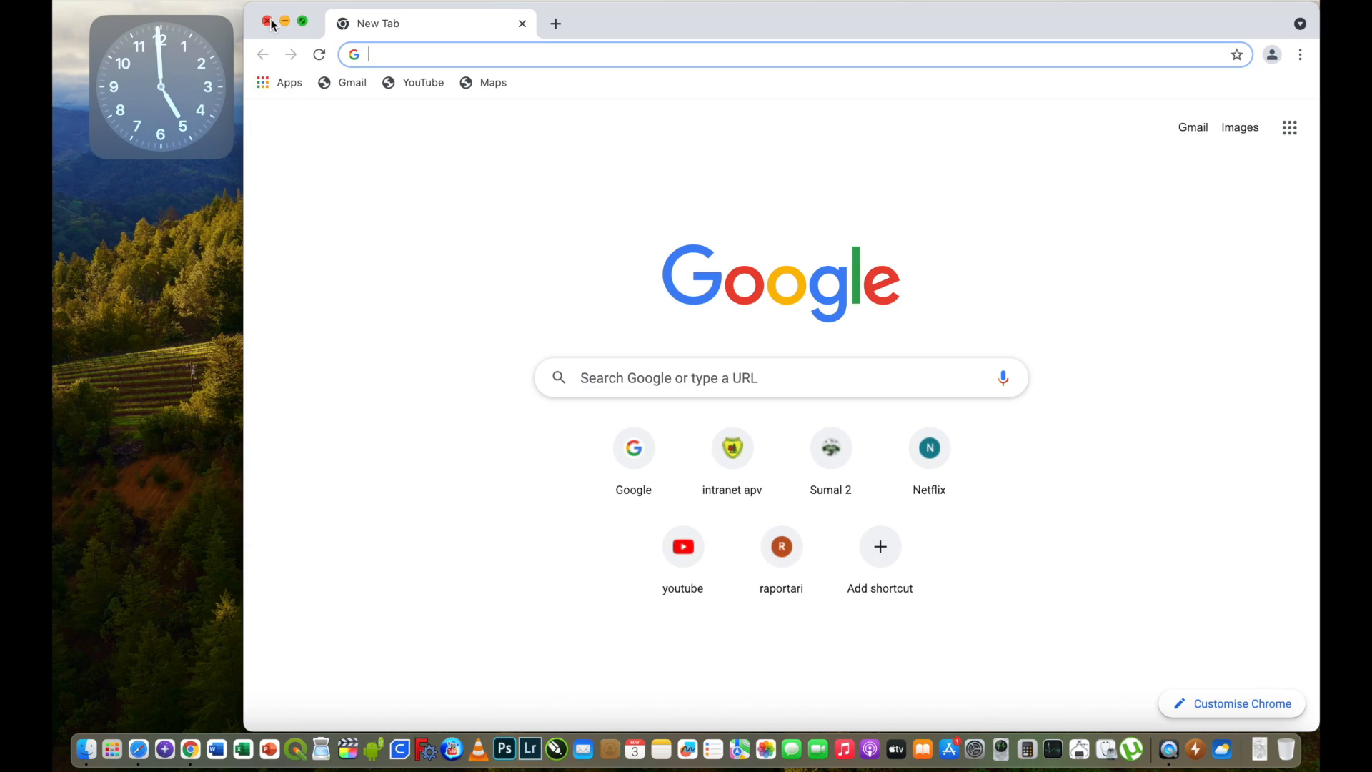
click(266, 23)
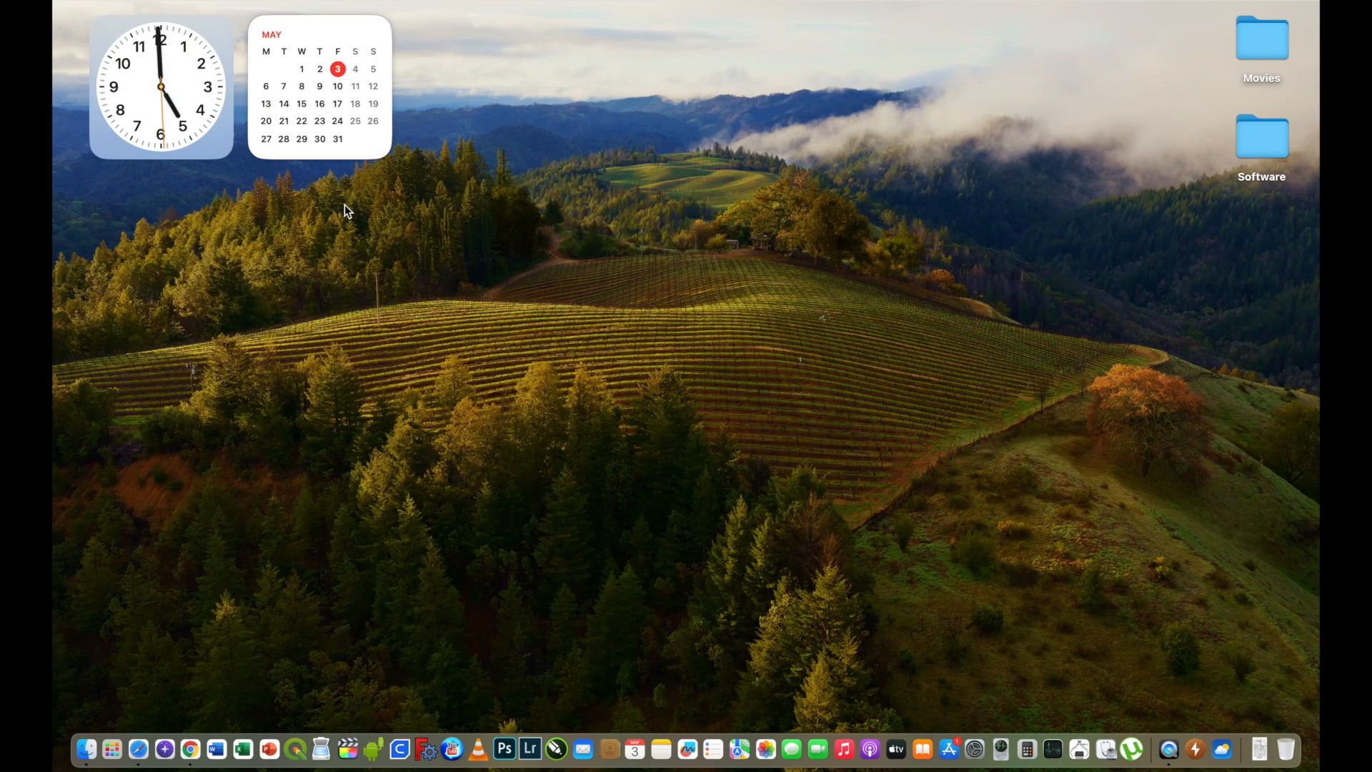